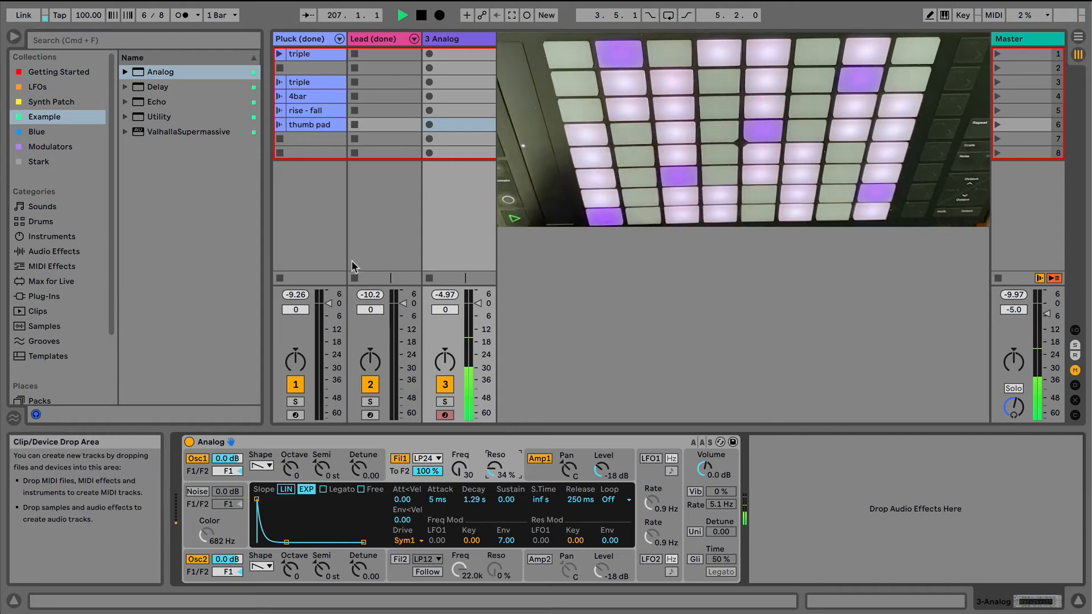
Select the Pluck (done) track to display its Instrument Rack with macro variations and Analog.
left_click(303, 38)
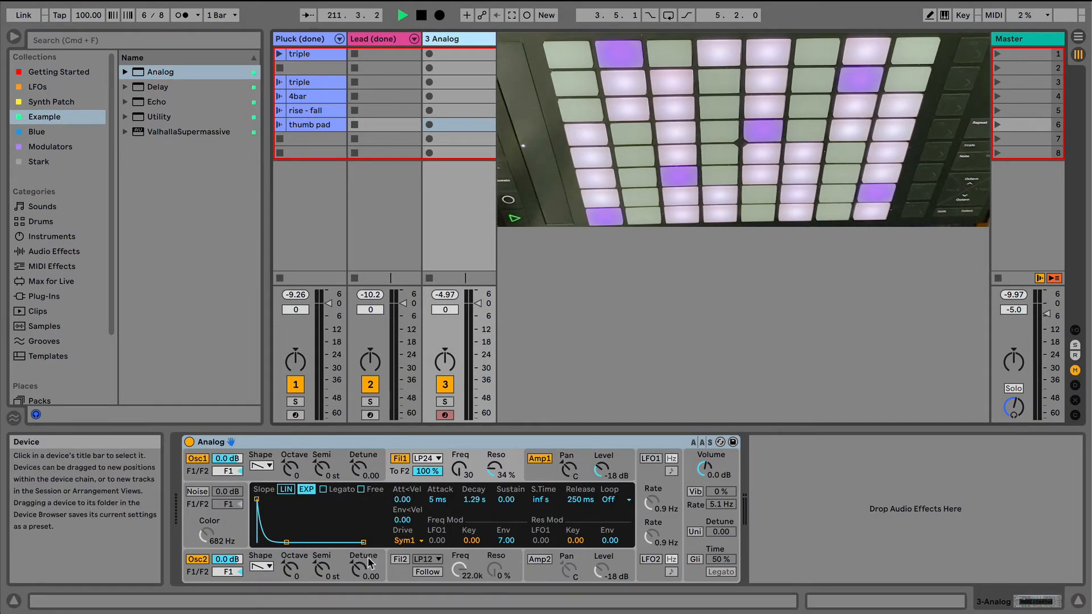
mouse_move(374, 570)
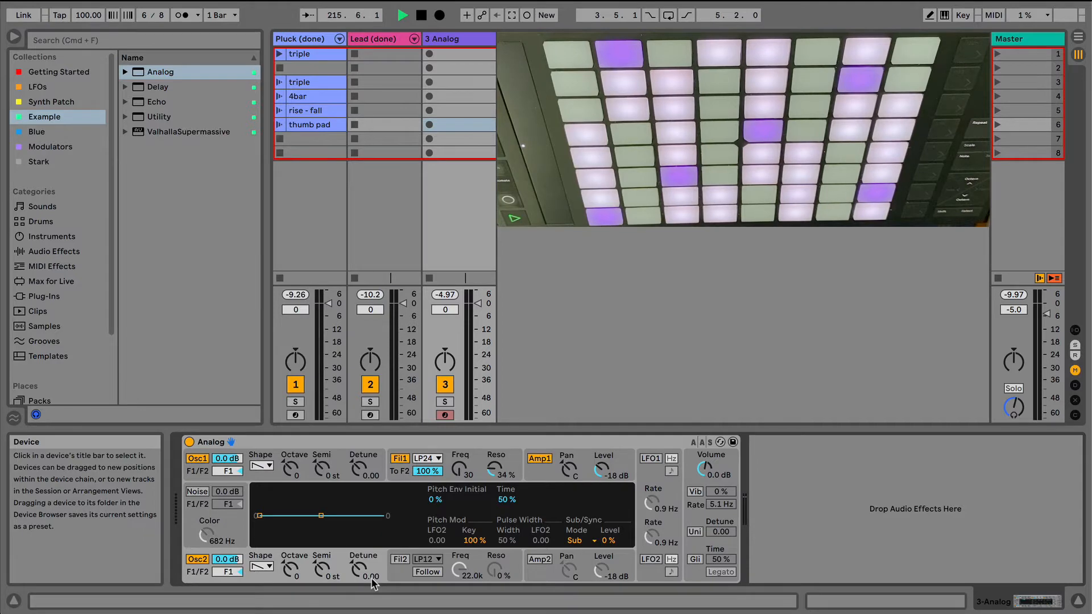
mouse_move(362, 569)
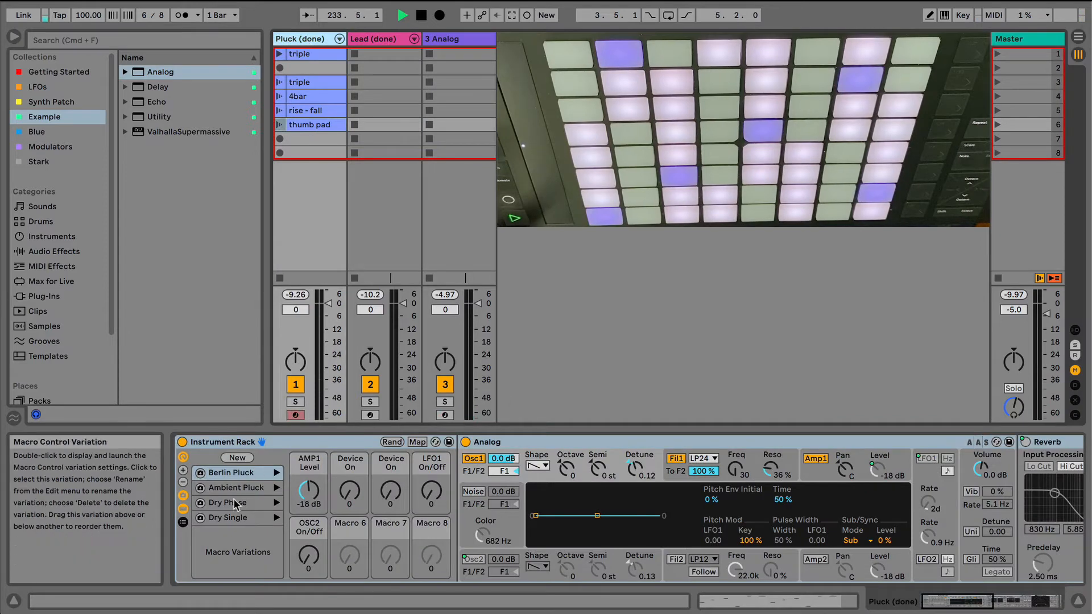
Scroll the Pluck device chain to reveal the Reverb and Tape Reverb Space effects.
left_click(227, 502)
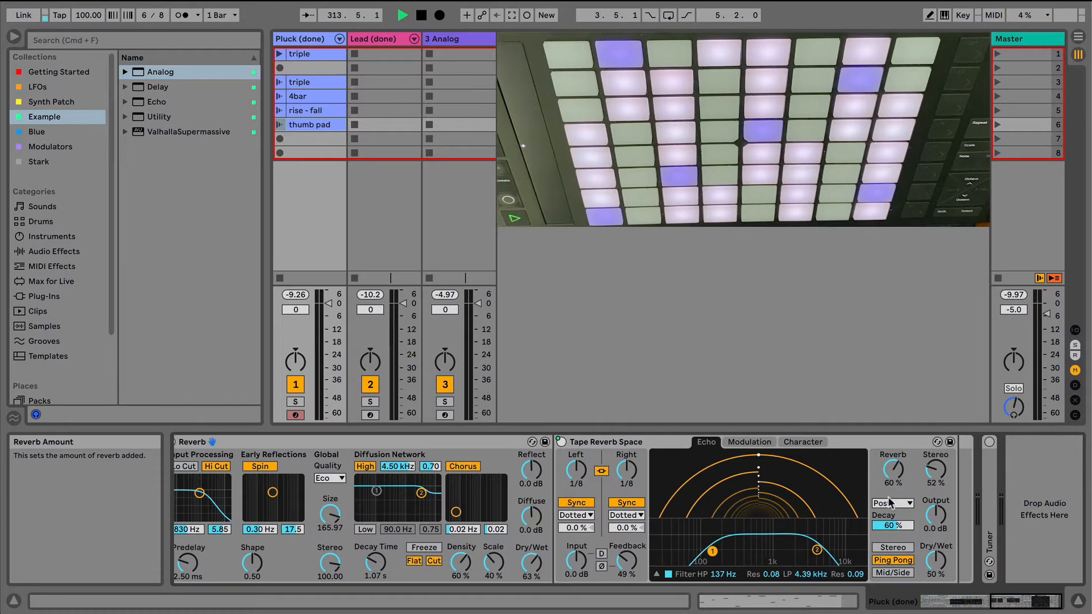
Raise the Tape Reverb Space stereo width to 63% on the Pluck track.
left_click(893, 502)
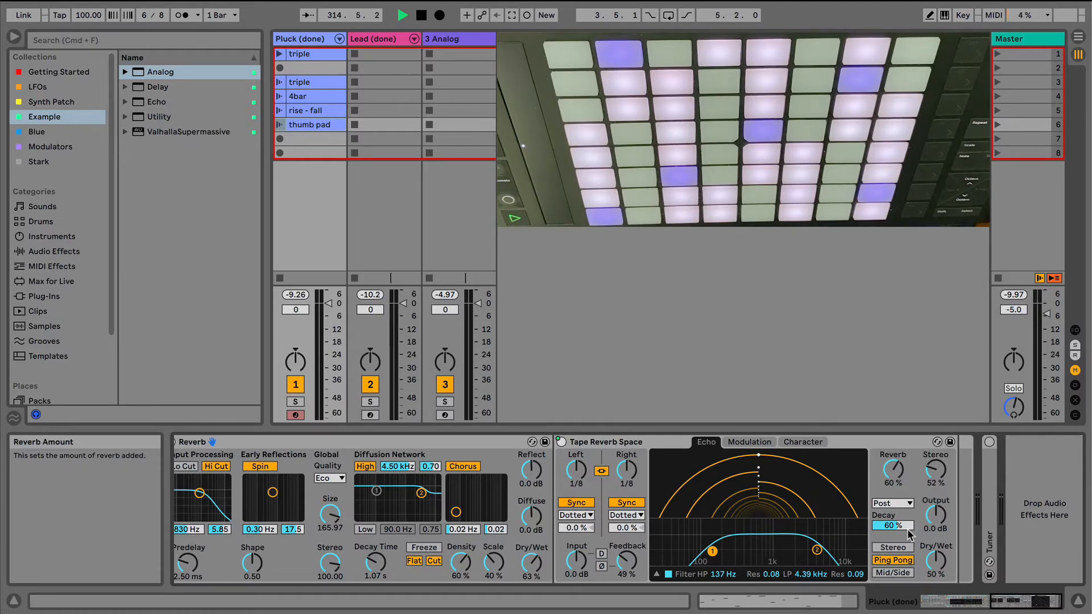
mouse_move(934, 470)
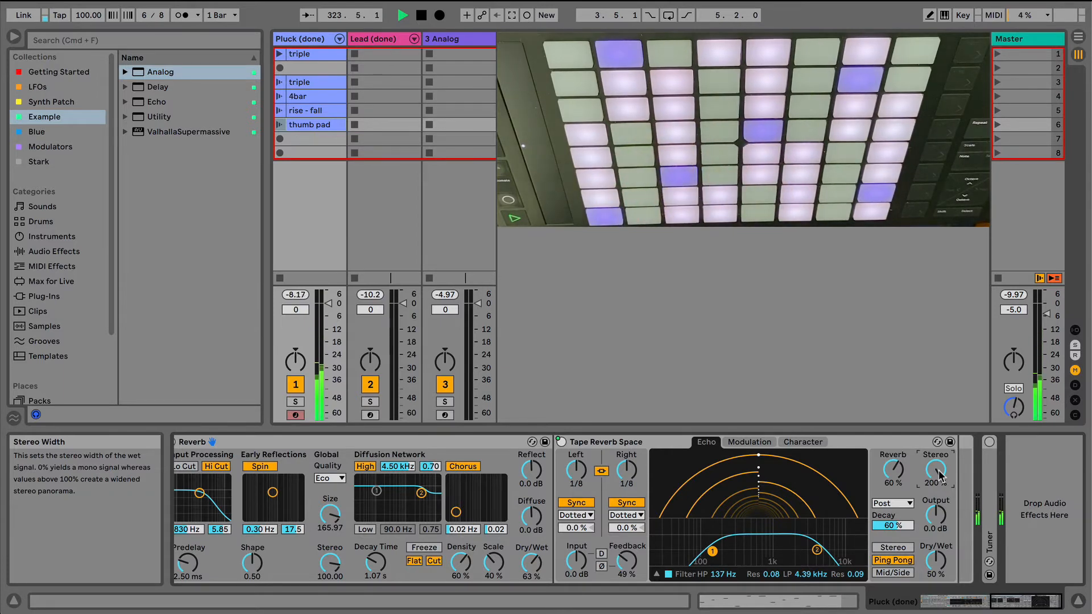
left_click_drag(936, 468, 936, 487)
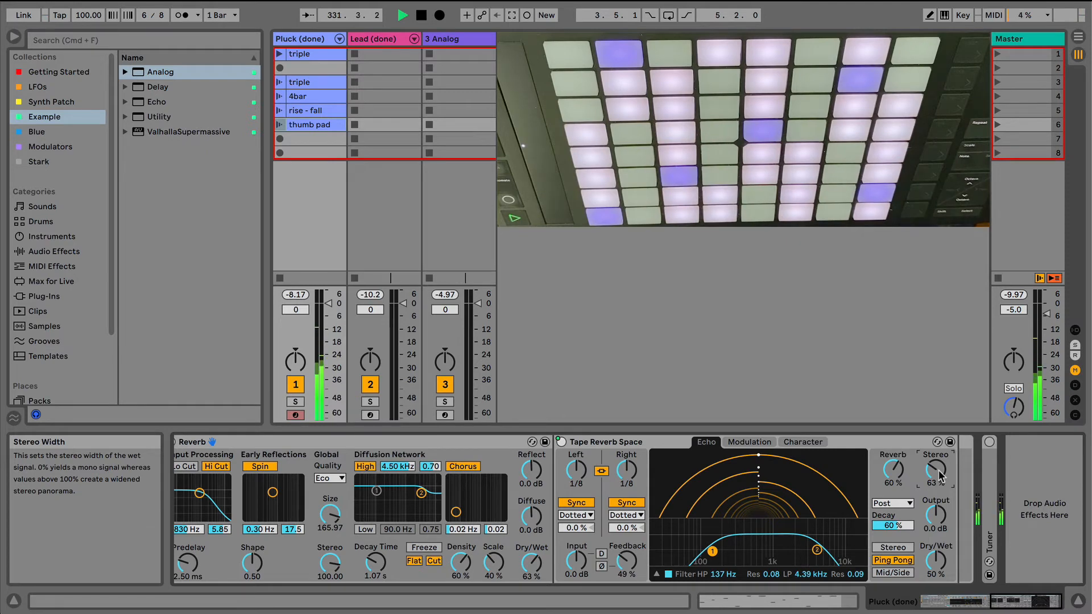
left_click(313, 54)
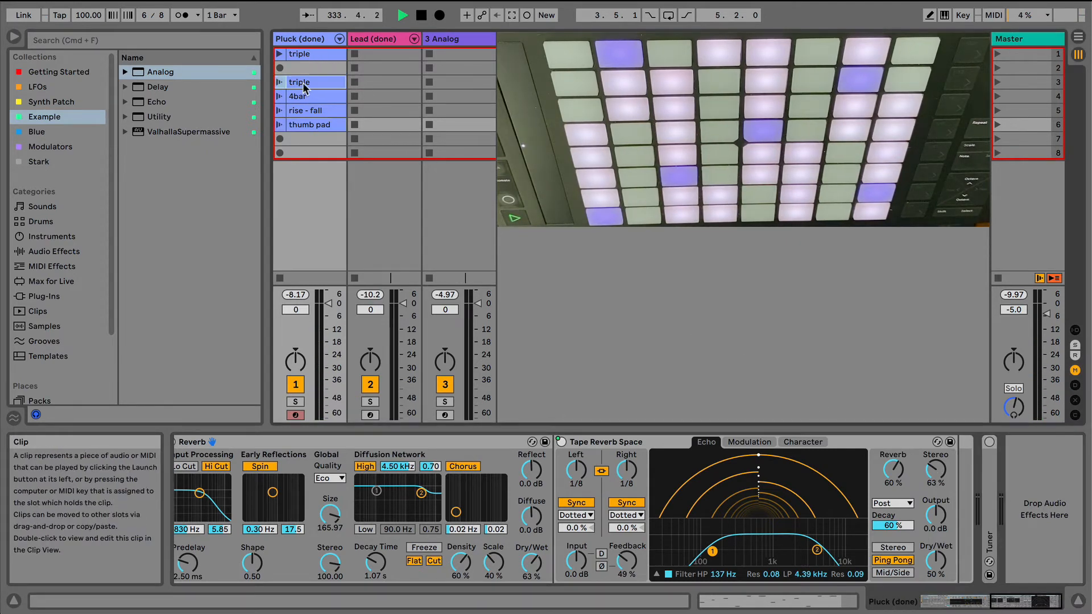
Open and launch the triple clip, then view the 4bar clip's C2–G#3 notes.
double_click(299, 82)
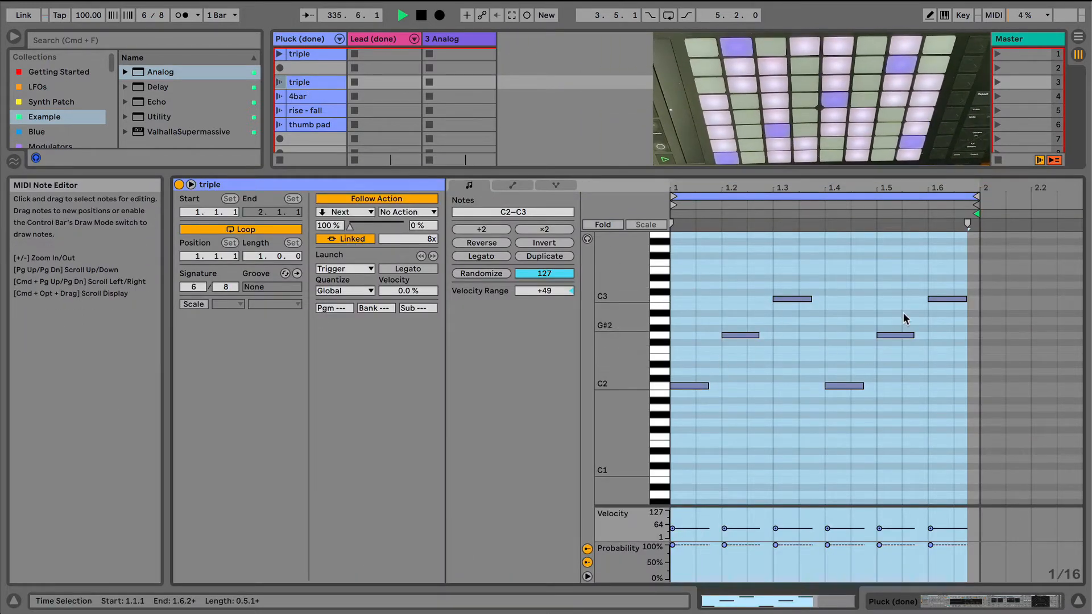
left_click(299, 53)
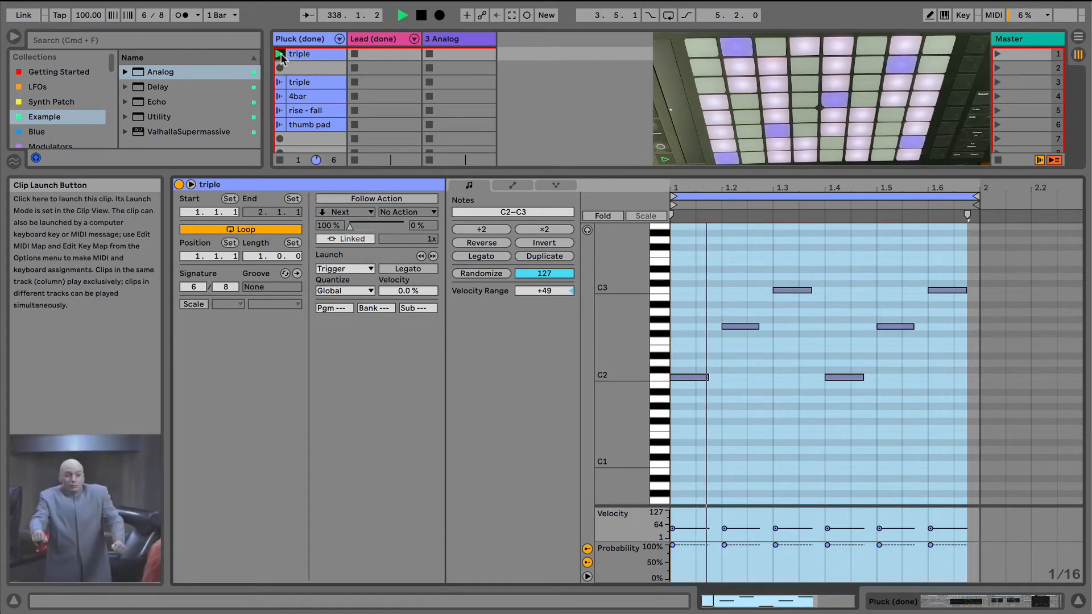
left_click(279, 54)
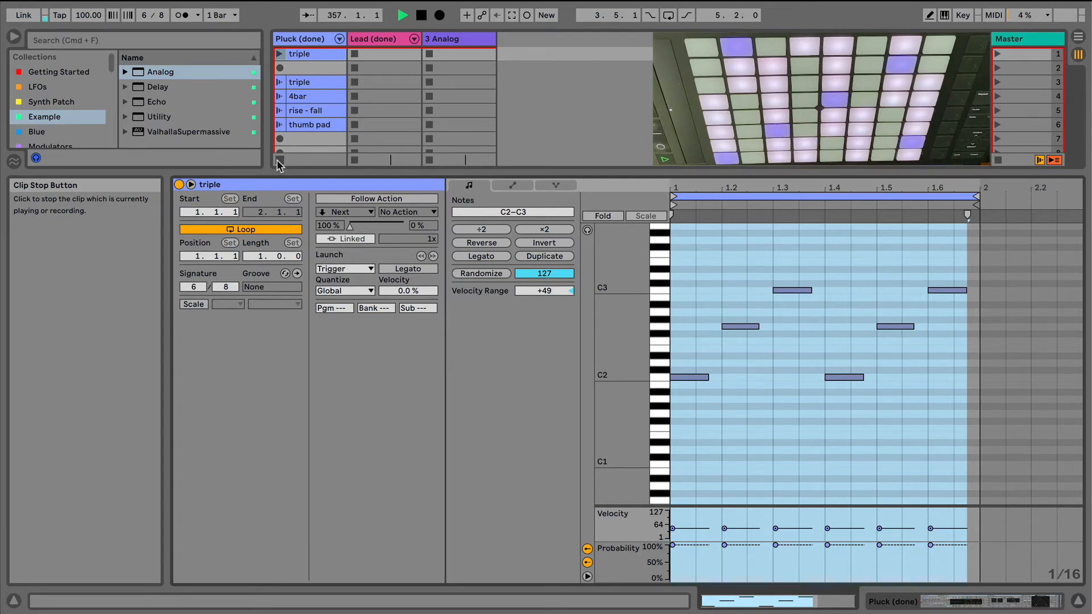
left_click(310, 82)
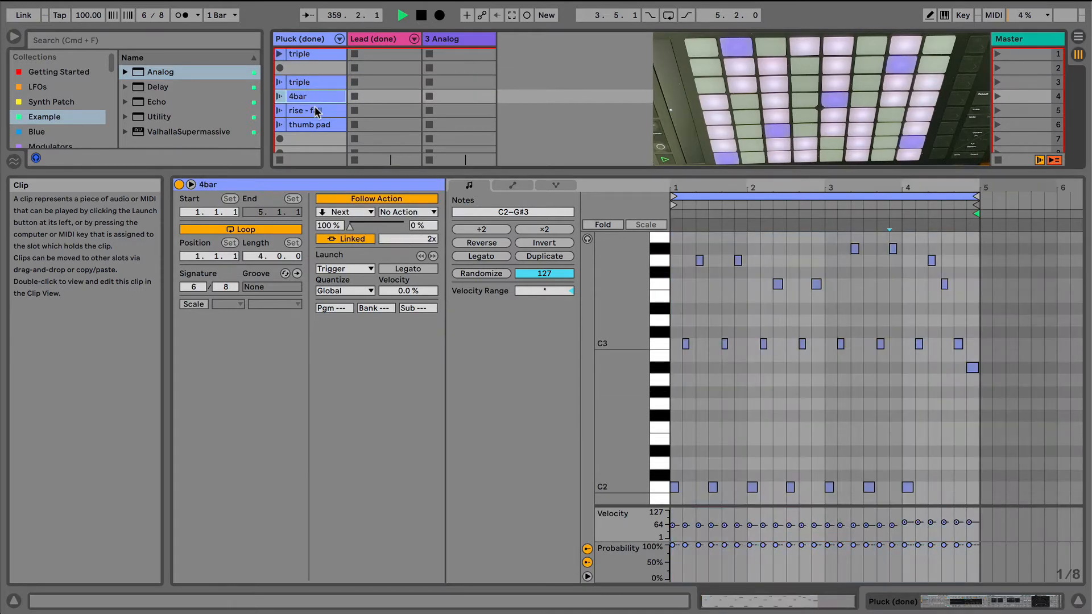
View the thumb pad clip's C1–G3 notes and launch the third-row triple clip.
left_click(312, 124)
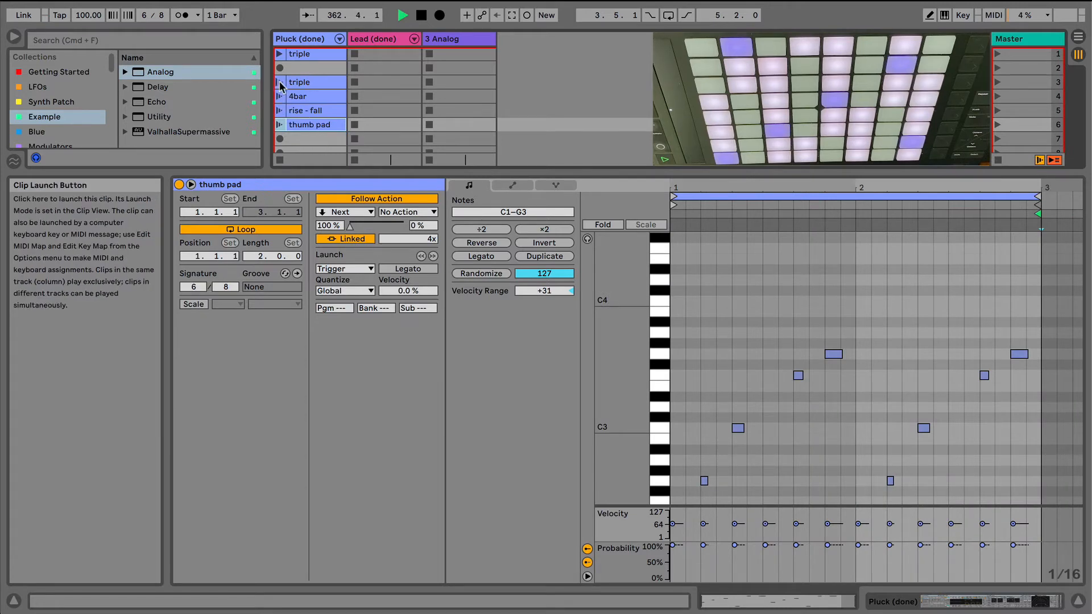
left_click(279, 82)
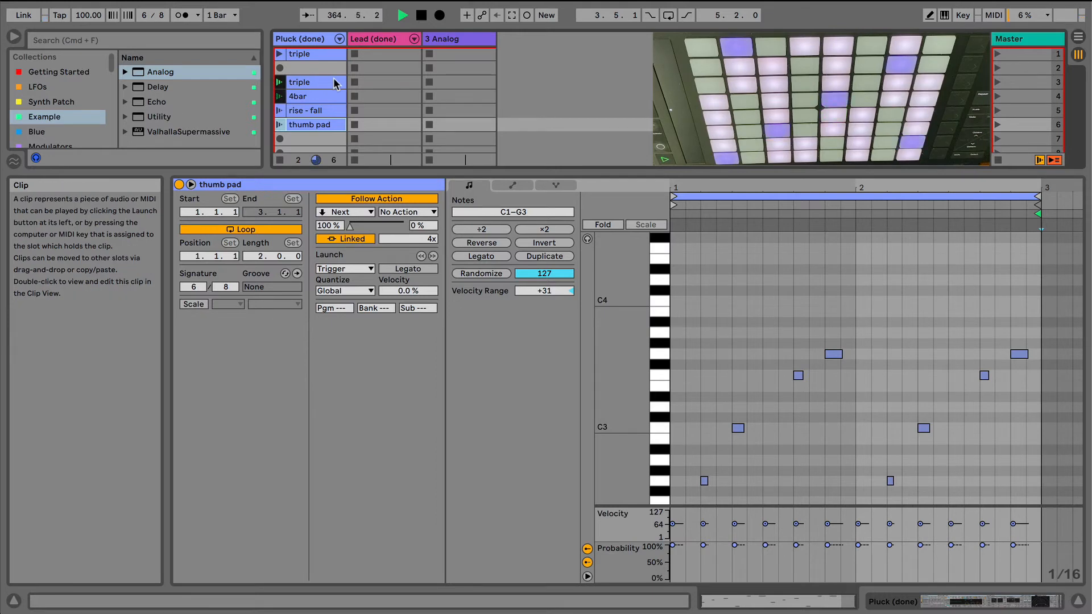
left_click(376, 38)
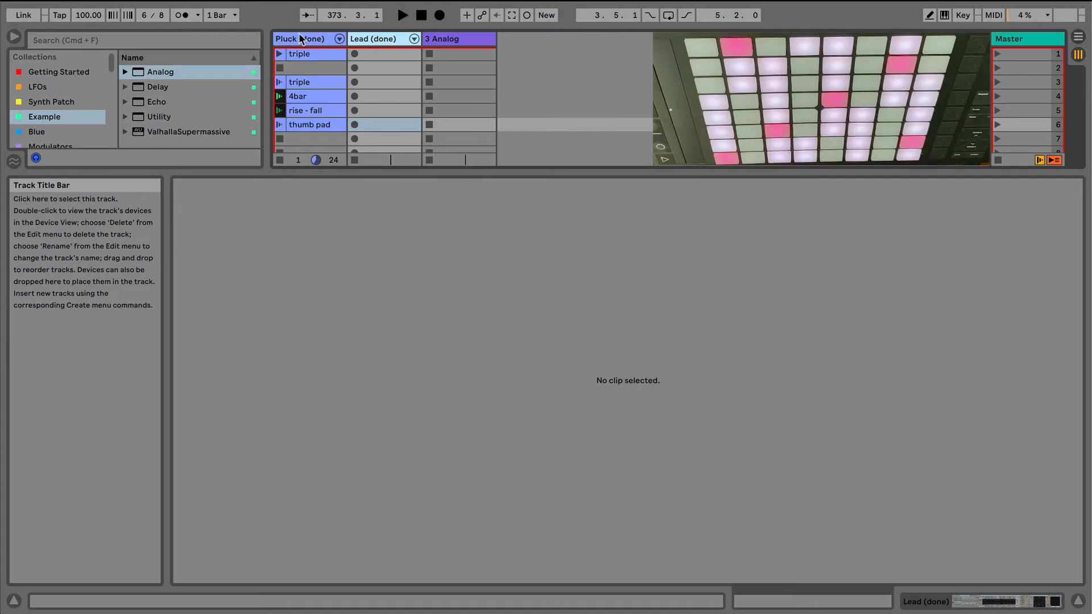
Delete the empty 3 Analog track and show the Lead track's Analog synth and delay devices.
left_click(458, 38)
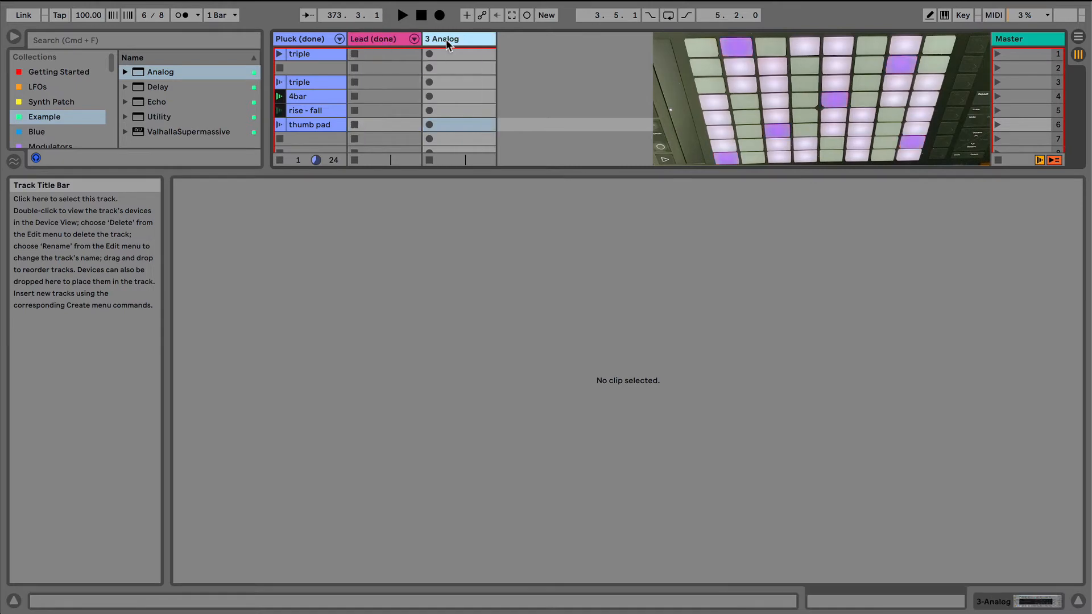
left_click(373, 38)
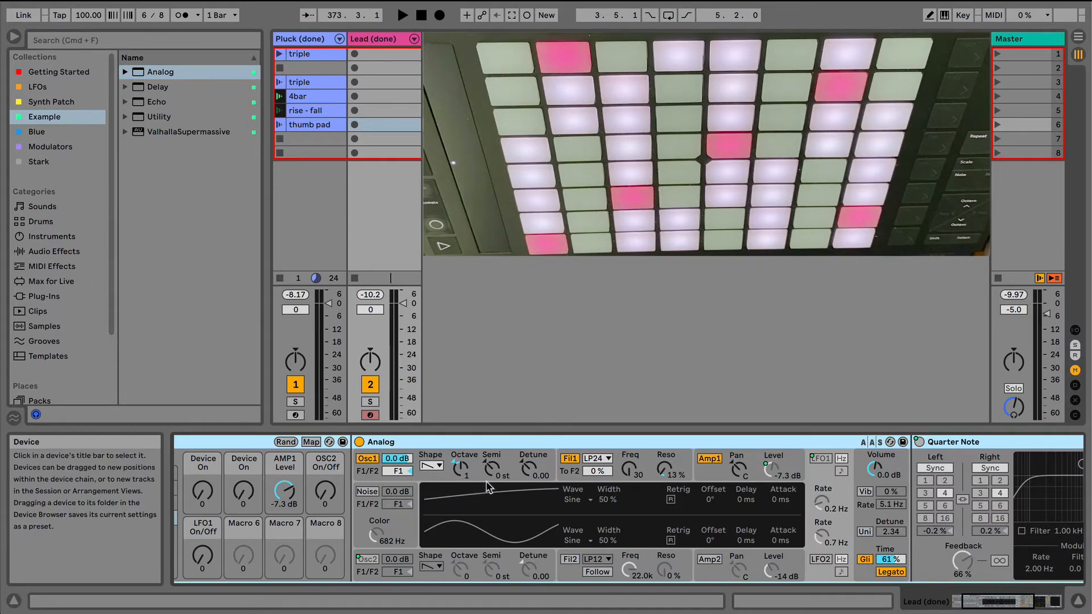
mouse_move(431, 466)
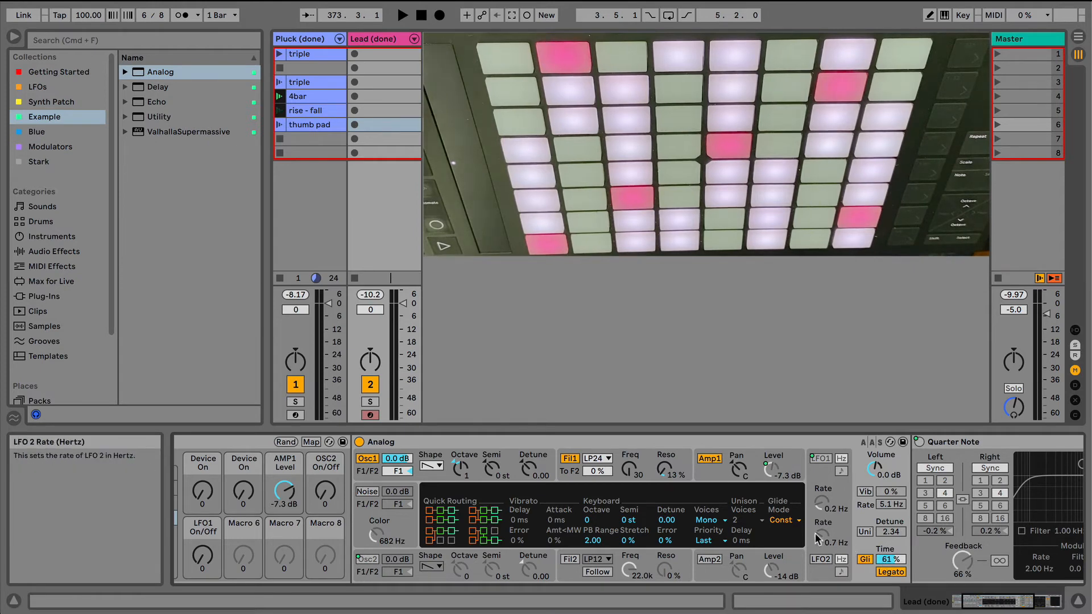
mouse_move(437, 498)
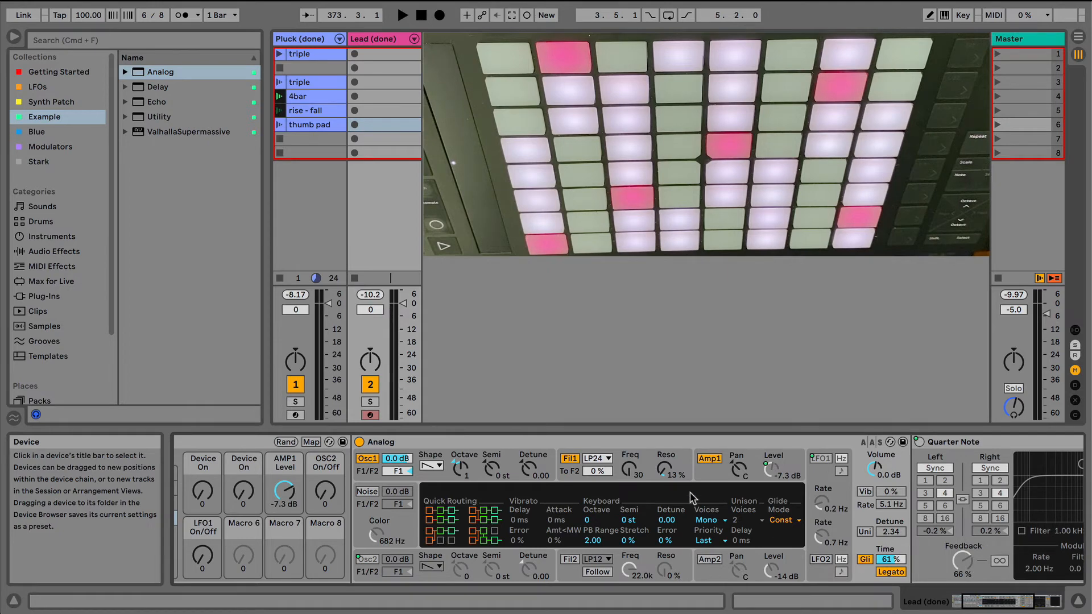
mouse_move(632, 470)
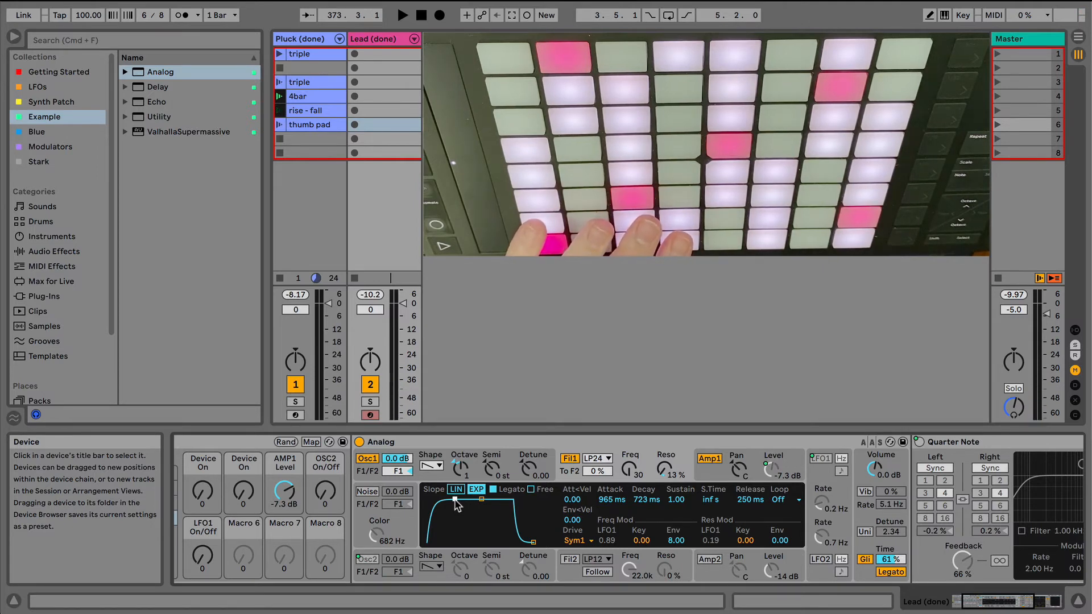
mouse_move(588, 493)
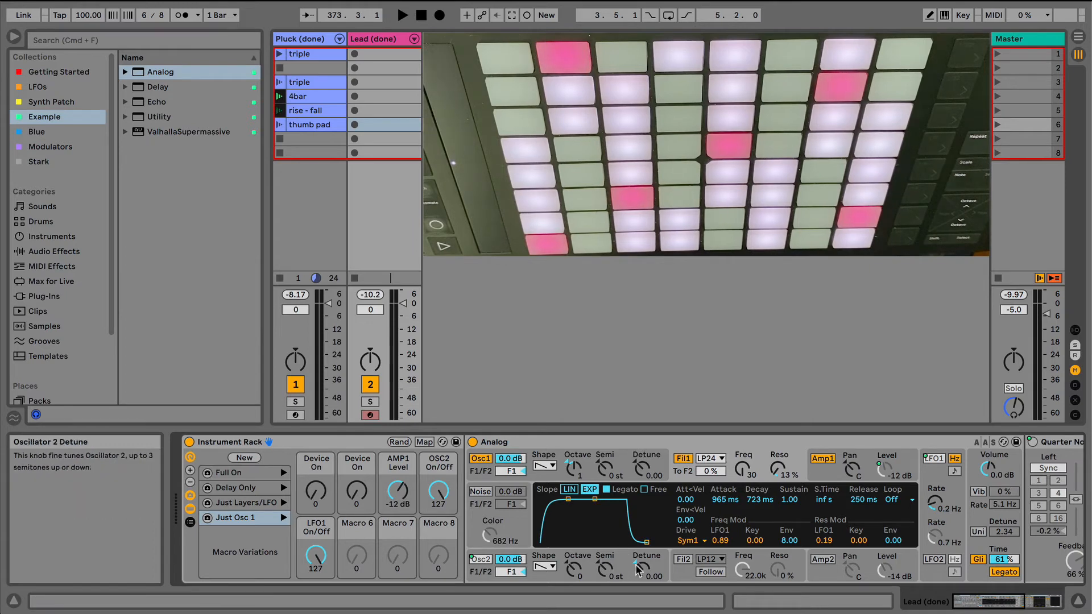
mouse_move(611, 566)
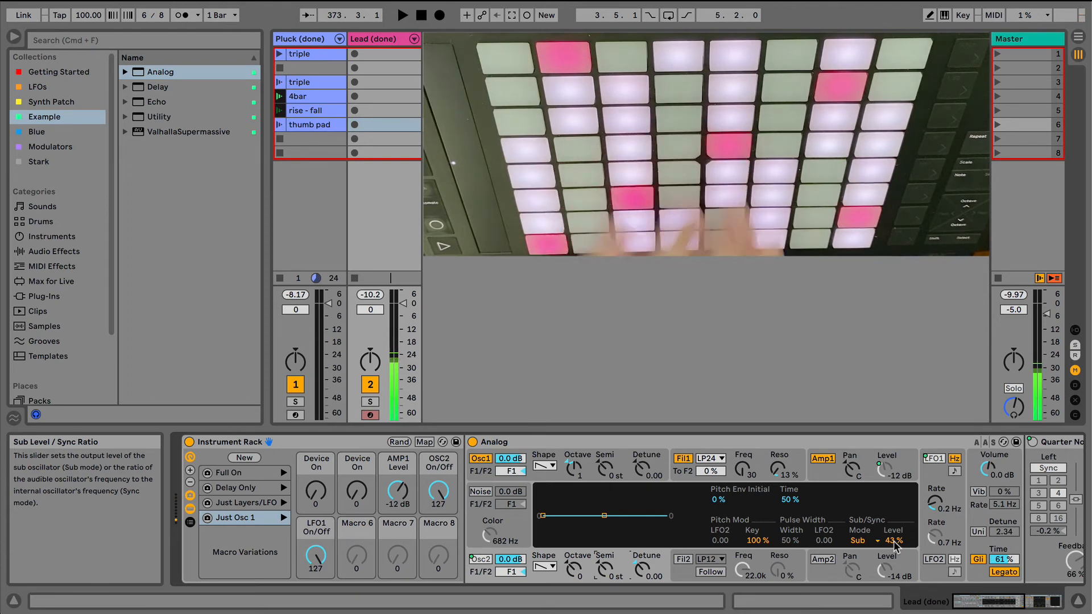
mouse_move(945, 493)
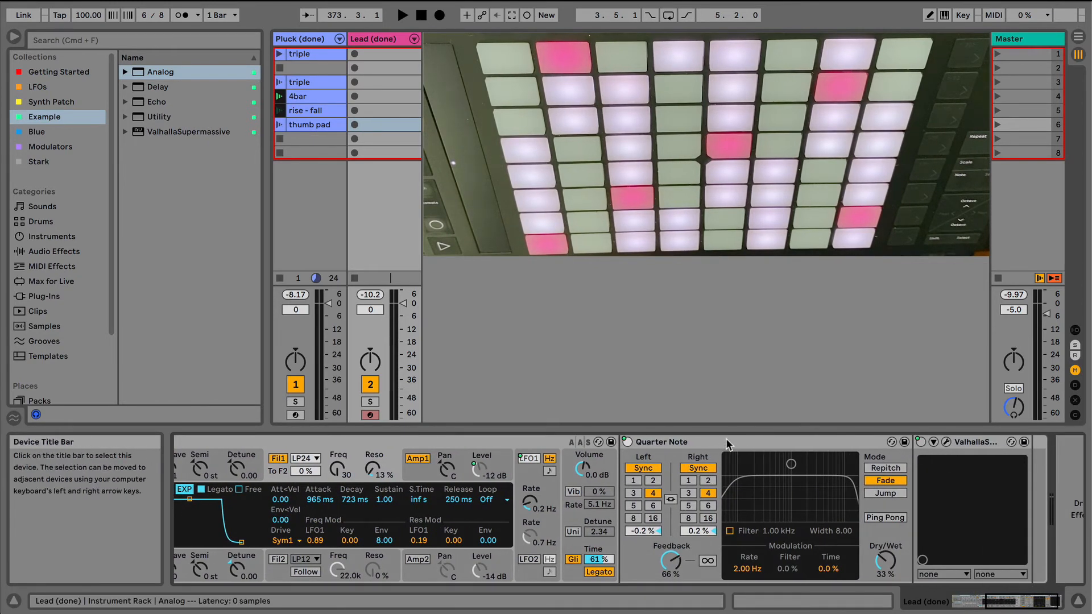
mouse_move(690, 505)
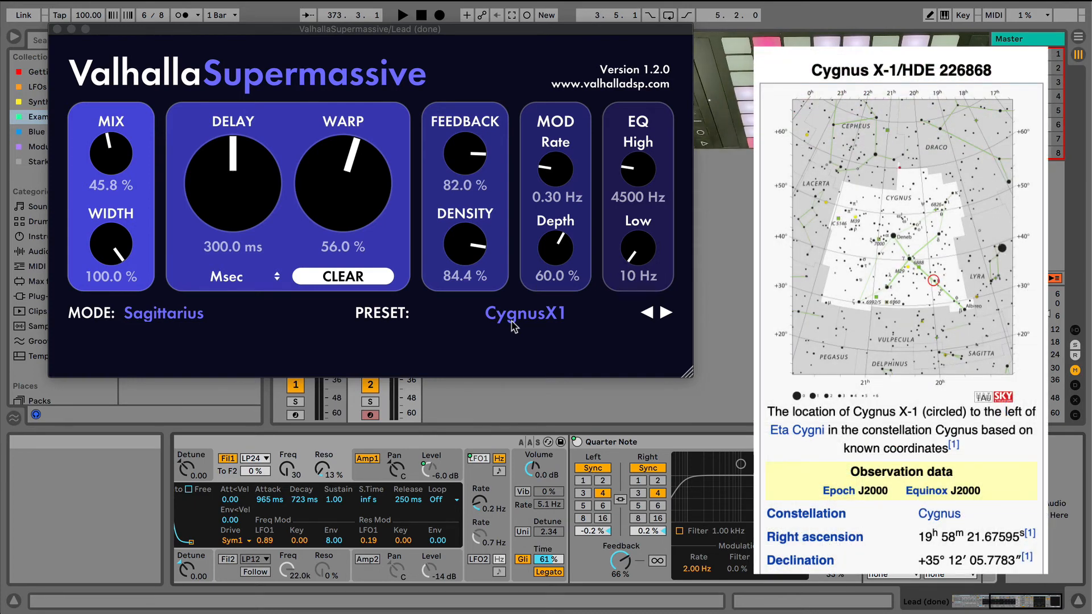
mouse_move(488, 280)
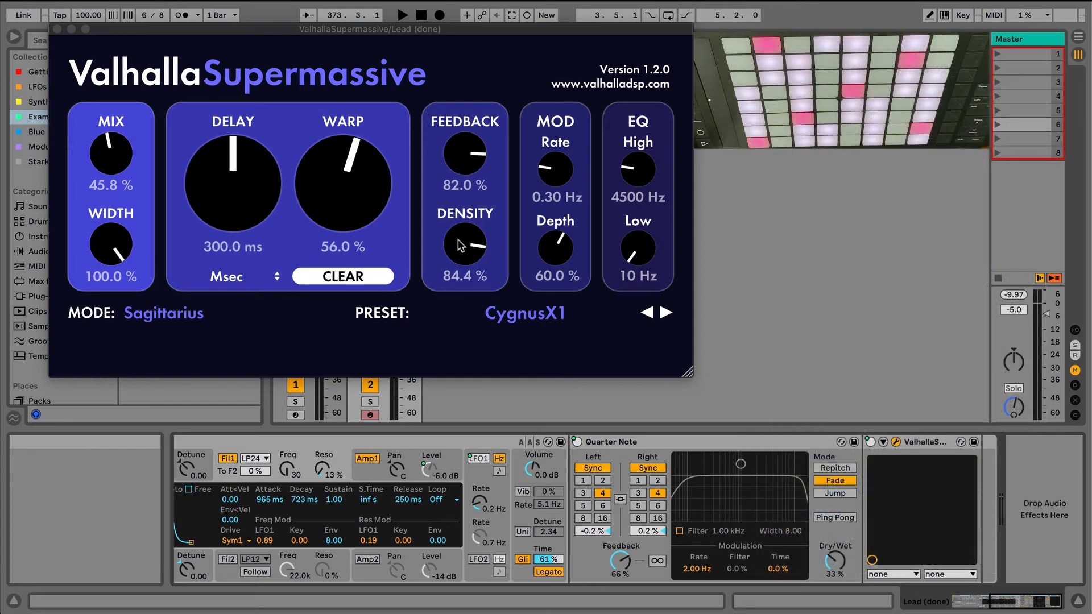
mouse_move(42, 28)
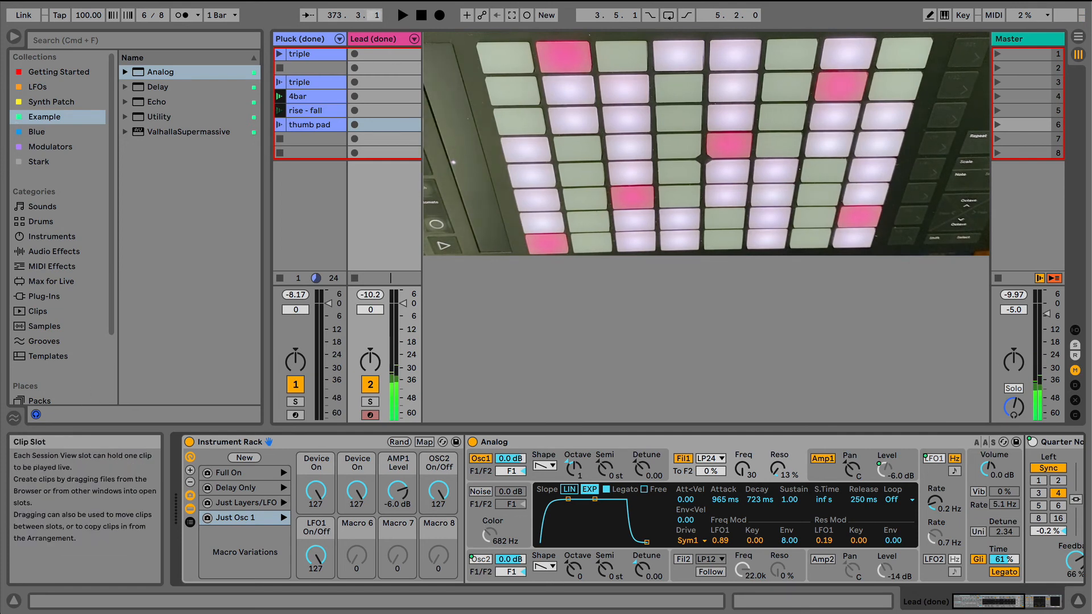
Show the Pluck track's Reverb and Tape Reverb Space, then return to the Lead rack.
left_click(298, 38)
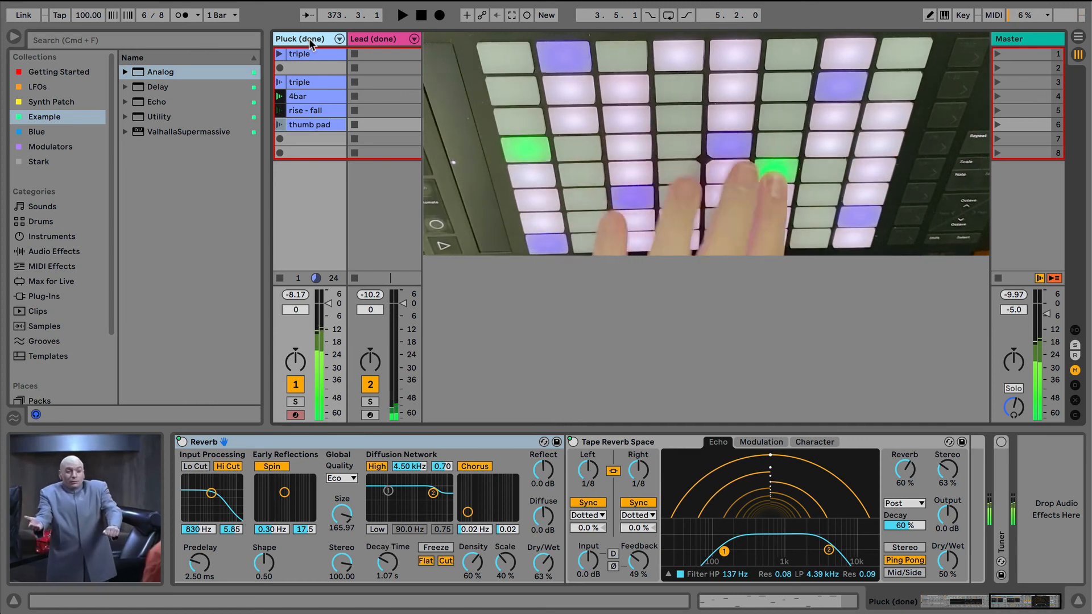
left_click(375, 38)
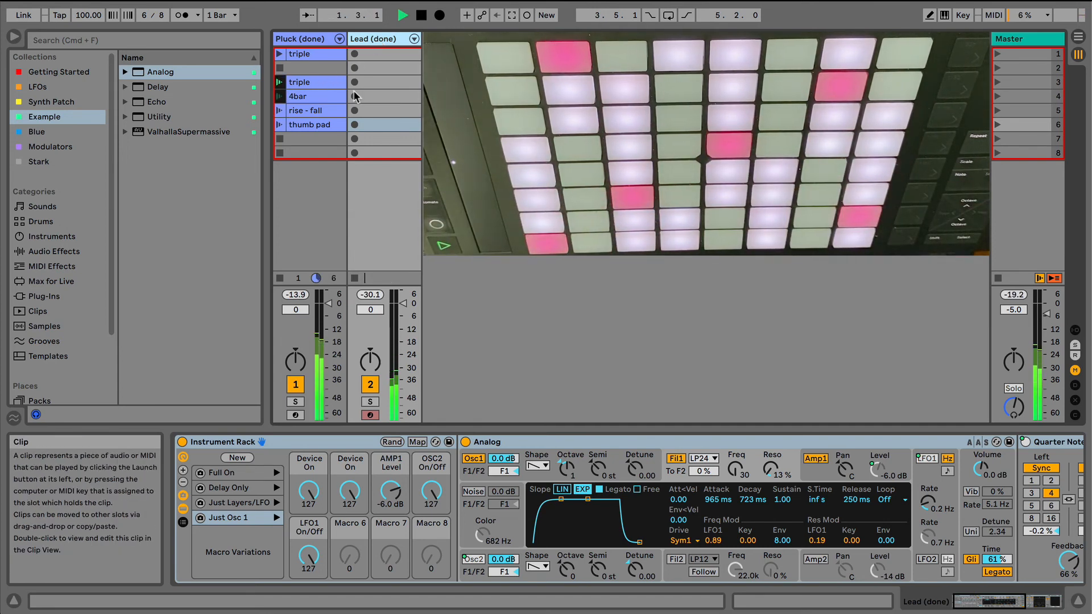
left_click(376, 38)
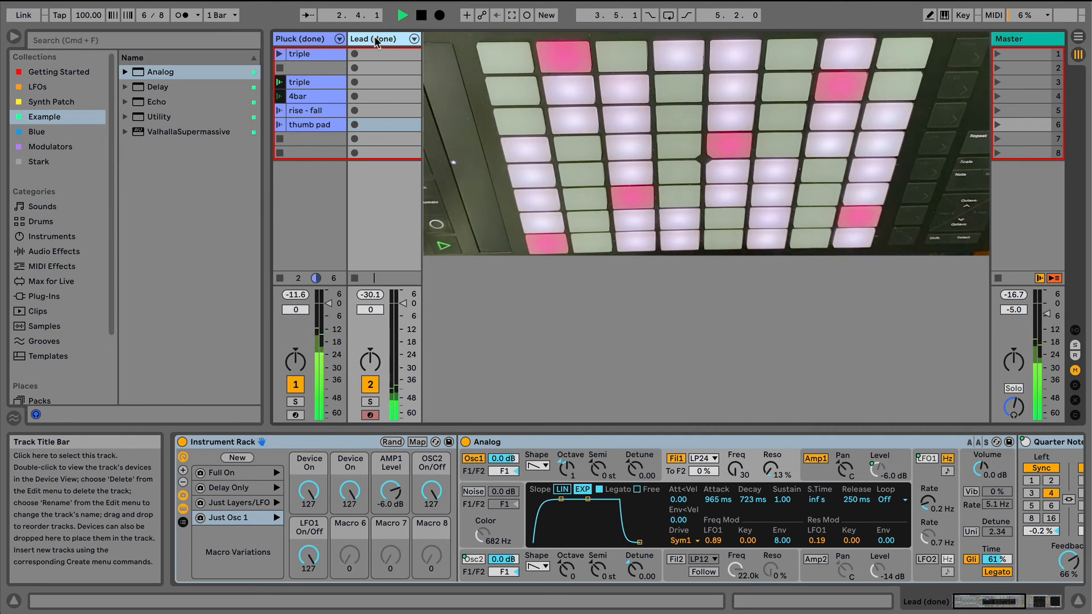